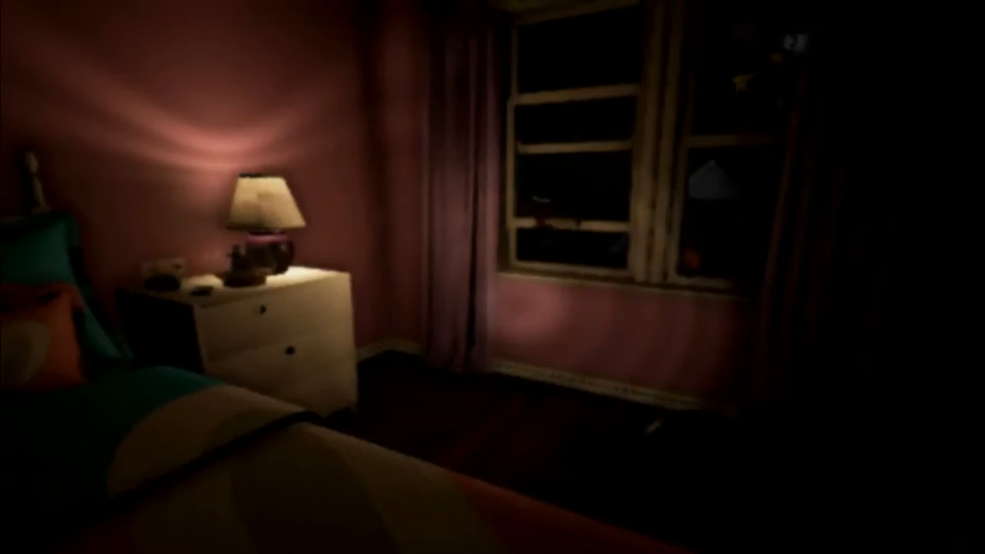
mouse_move(493, 277)
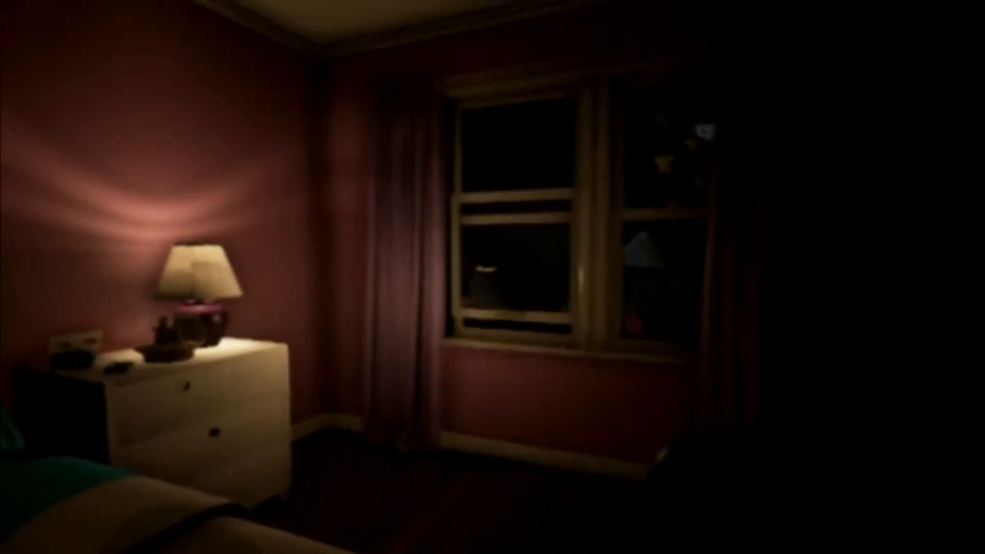